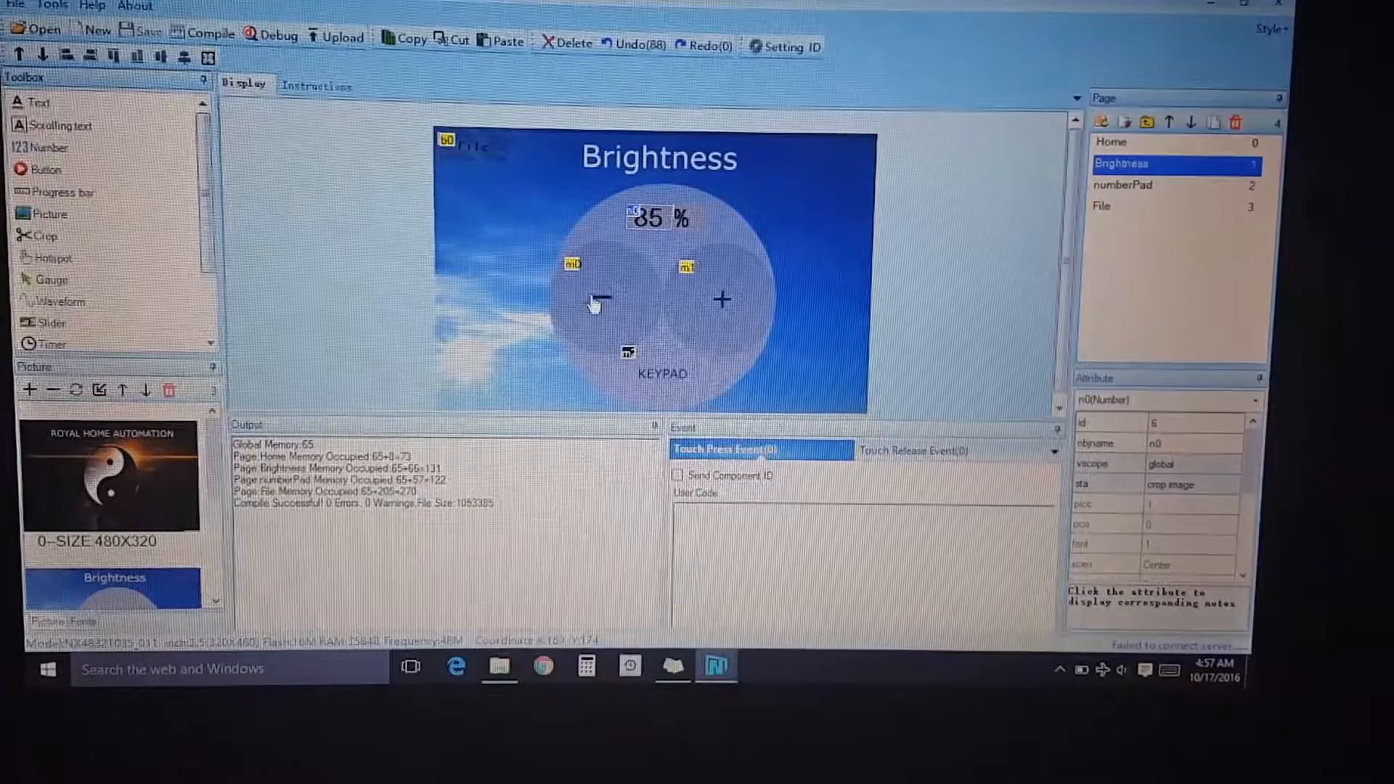
# Inspect the event code behind the minus, plus and KEYPAD hotspots
pyautogui.click(599, 300)
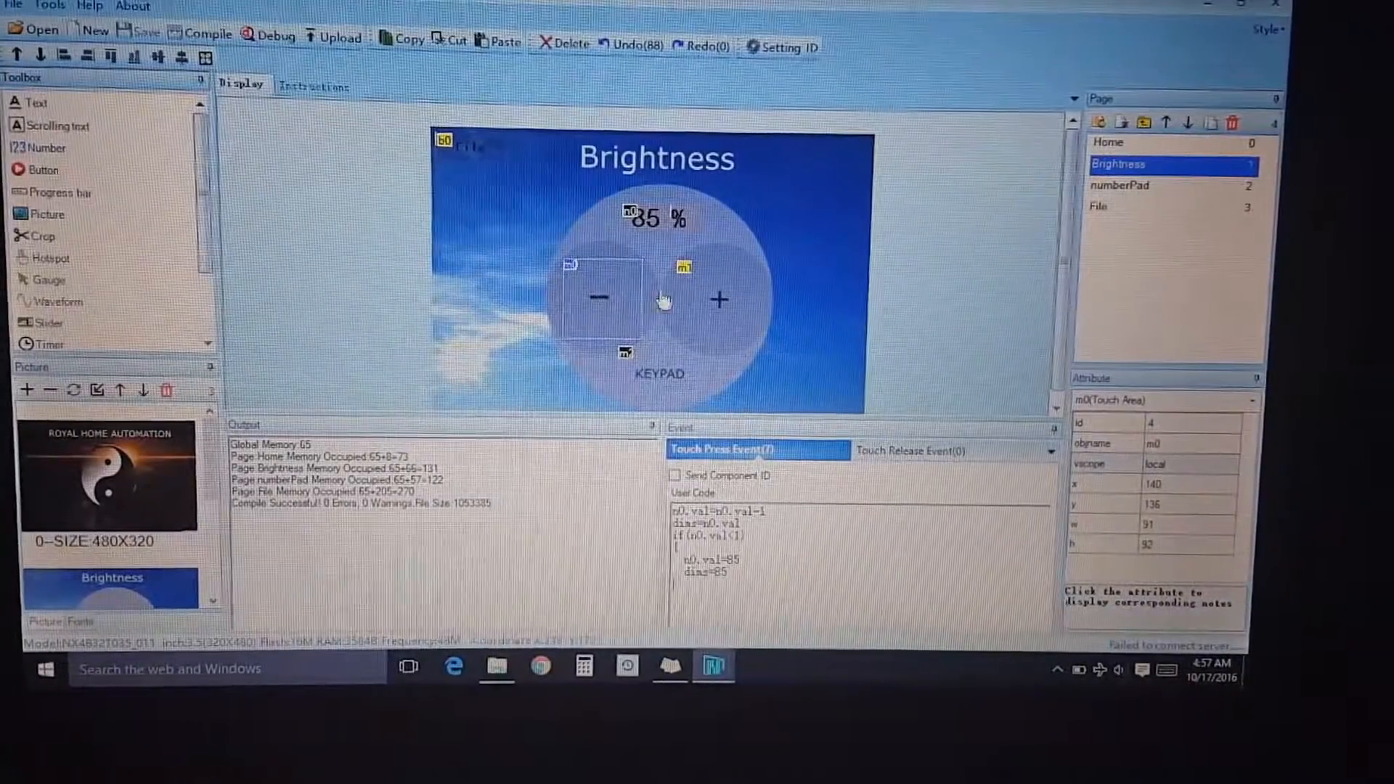
pyautogui.click(720, 300)
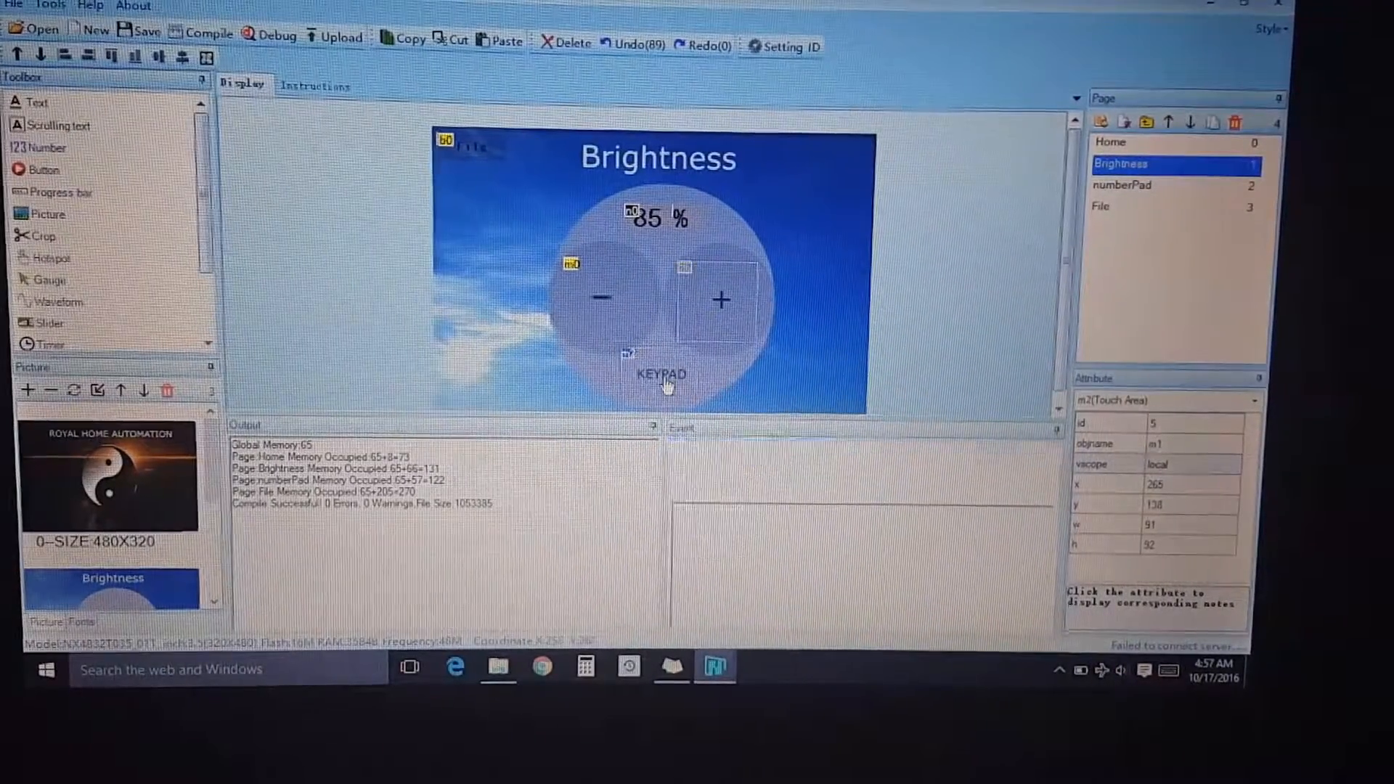
pyautogui.click(720, 298)
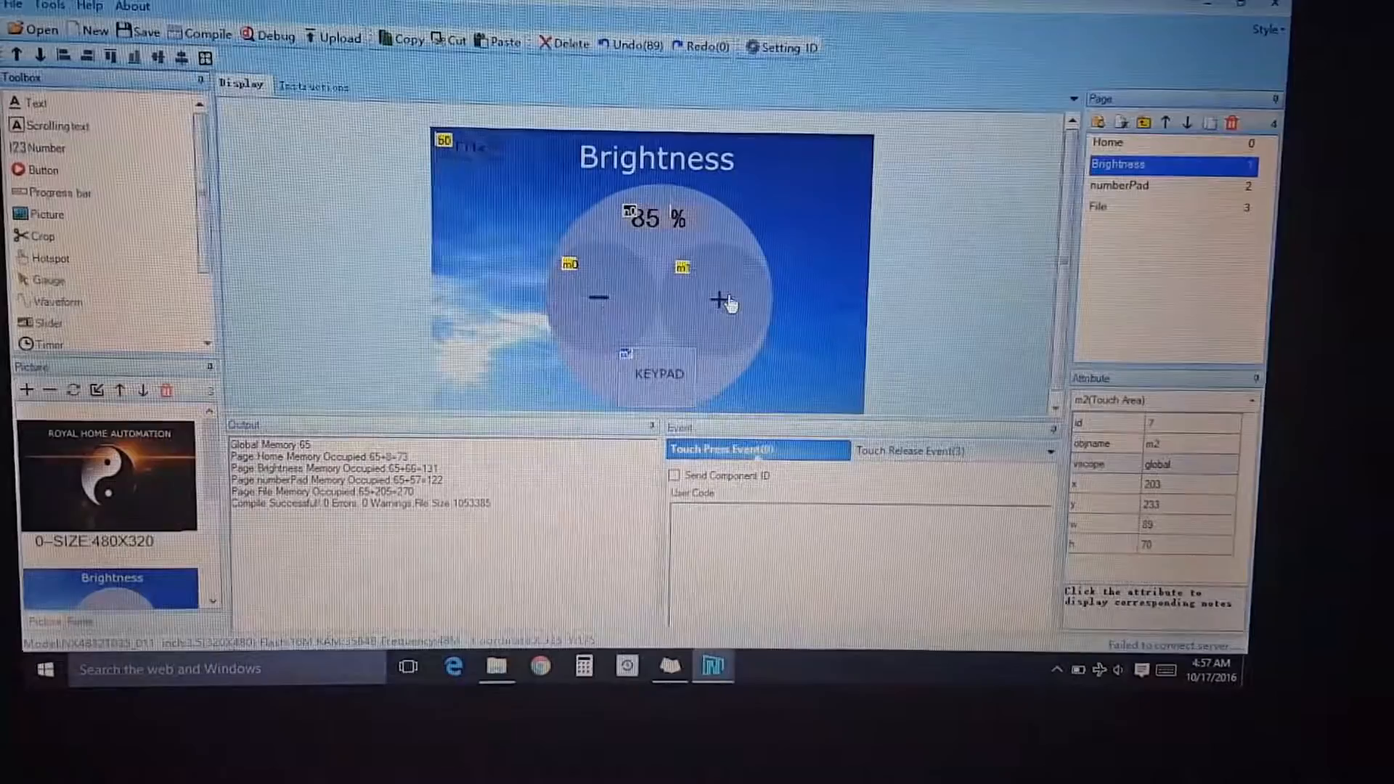
pyautogui.click(716, 300)
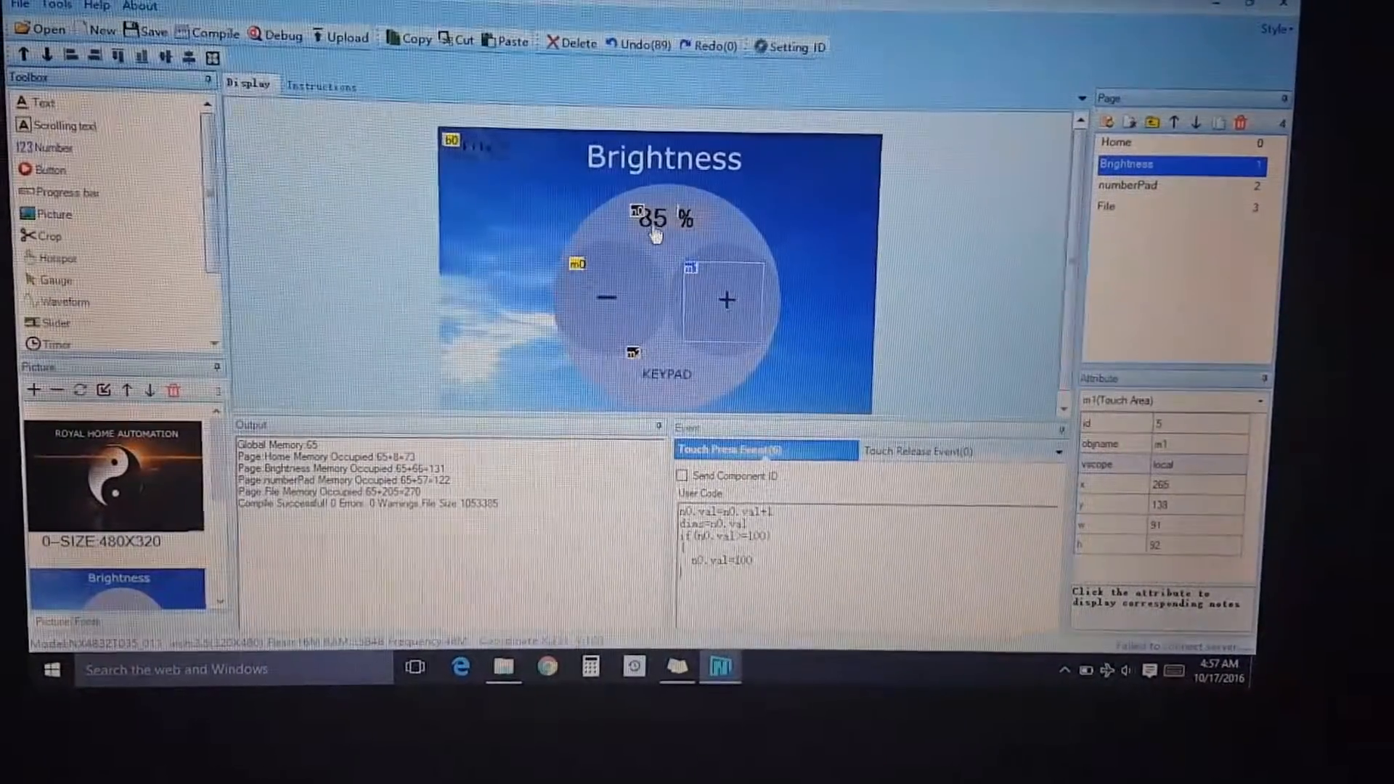
# Inspect the 85% number field and percent label, and select the Brightness page
pyautogui.click(653, 217)
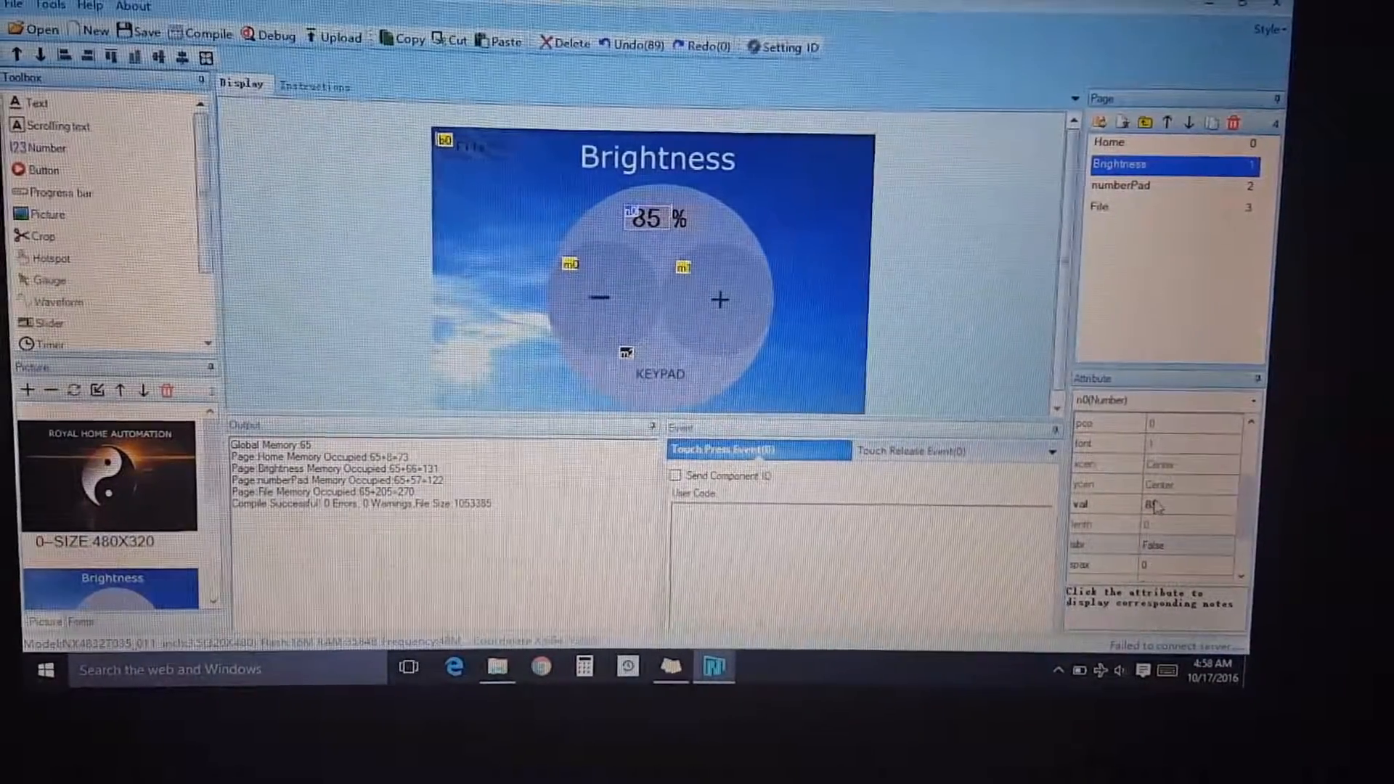
pyautogui.click(680, 218)
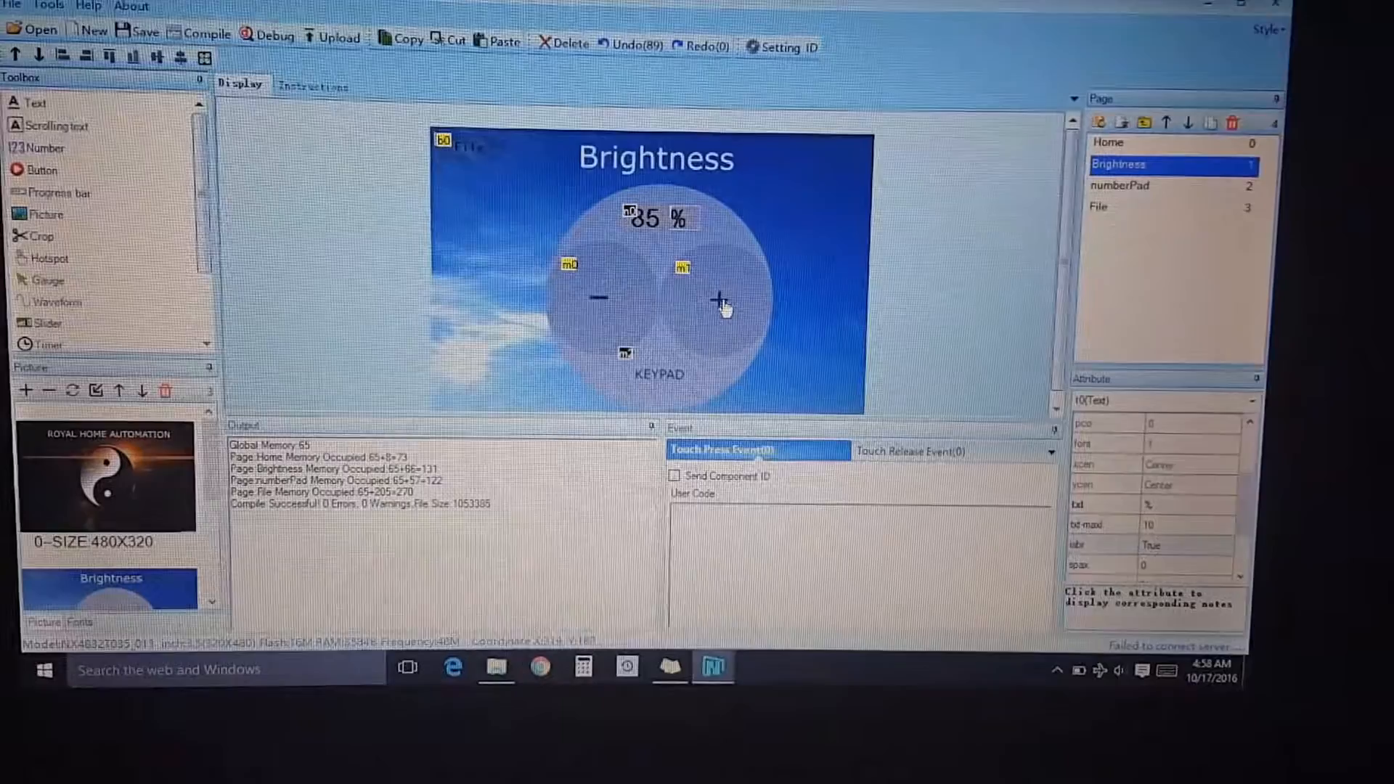
pyautogui.click(716, 302)
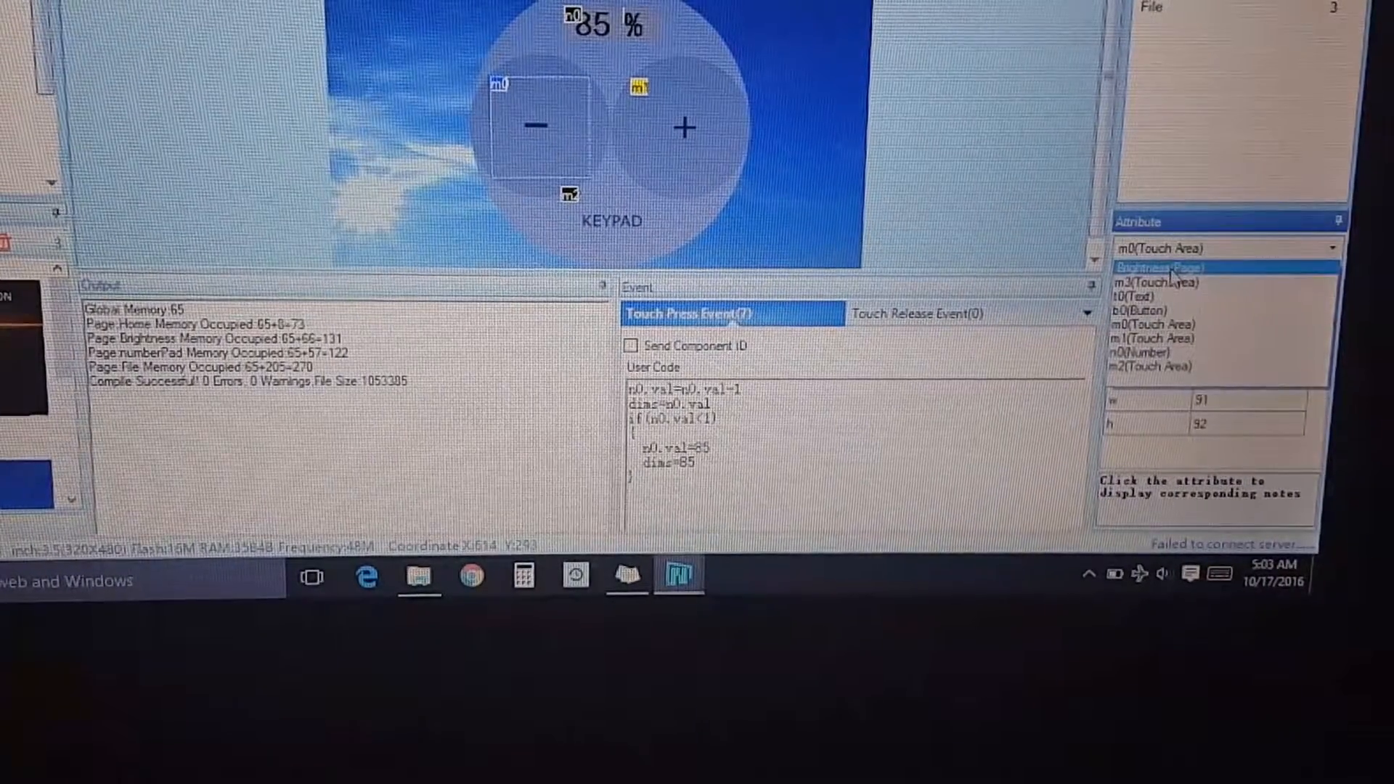
pyautogui.click(1160, 266)
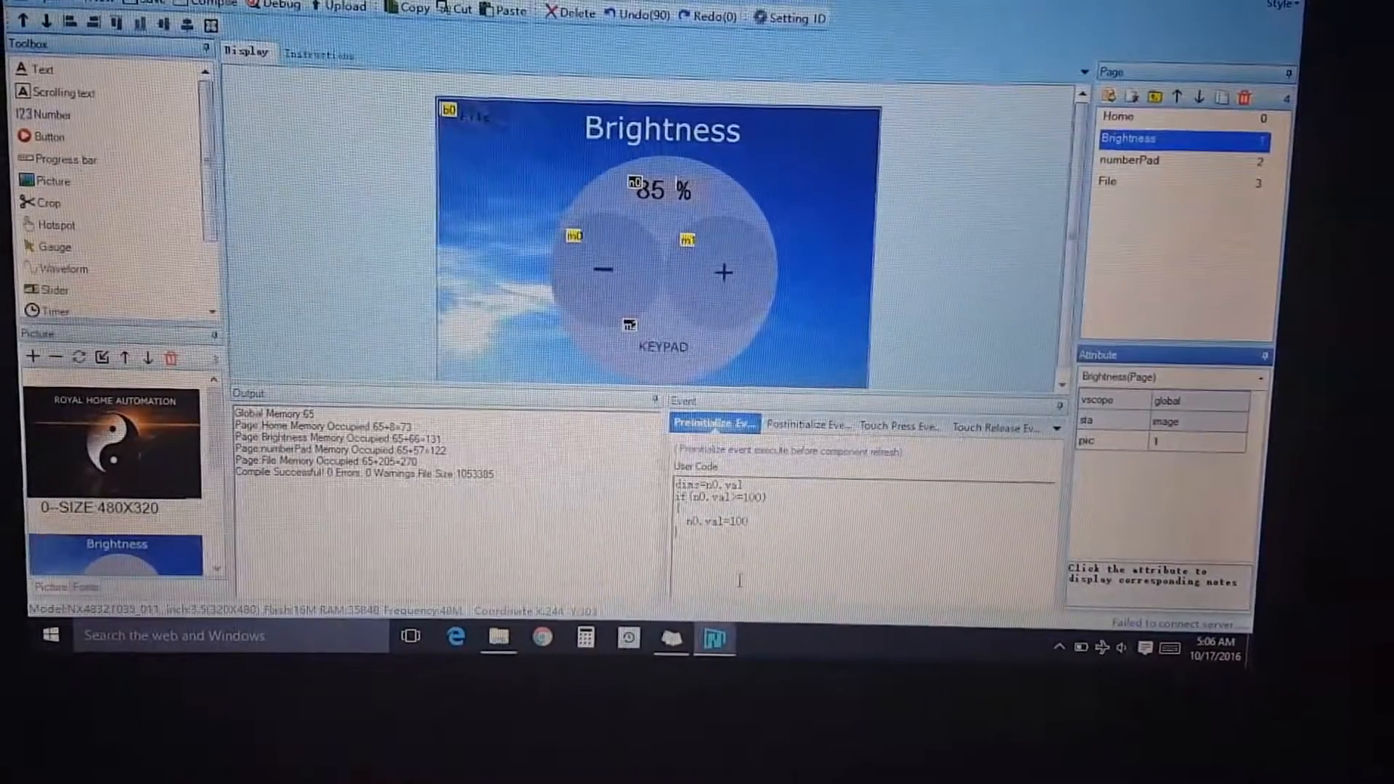
# Check the KEYPAD area's release code opening numberPad titled Brightness, and launch the debug simulator
pyautogui.click(655, 347)
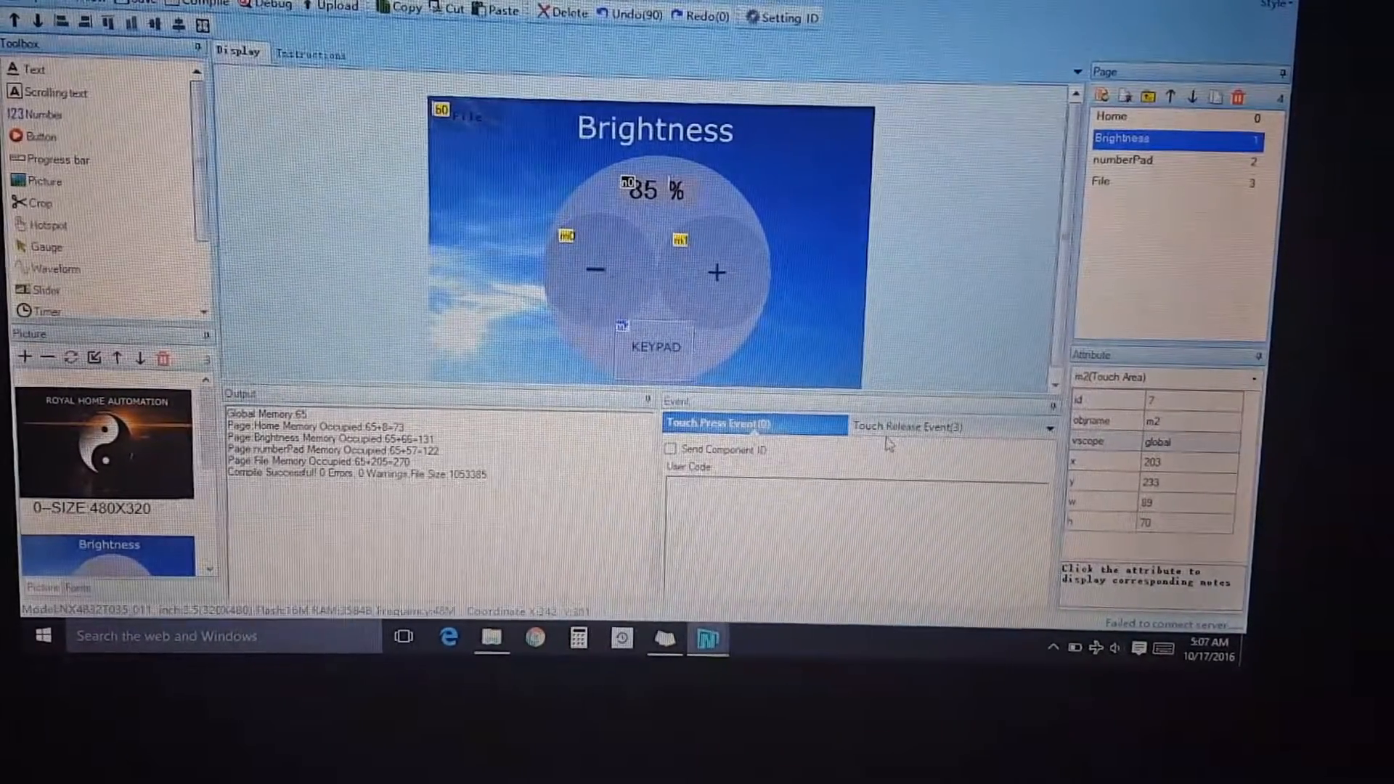
pyautogui.click(911, 426)
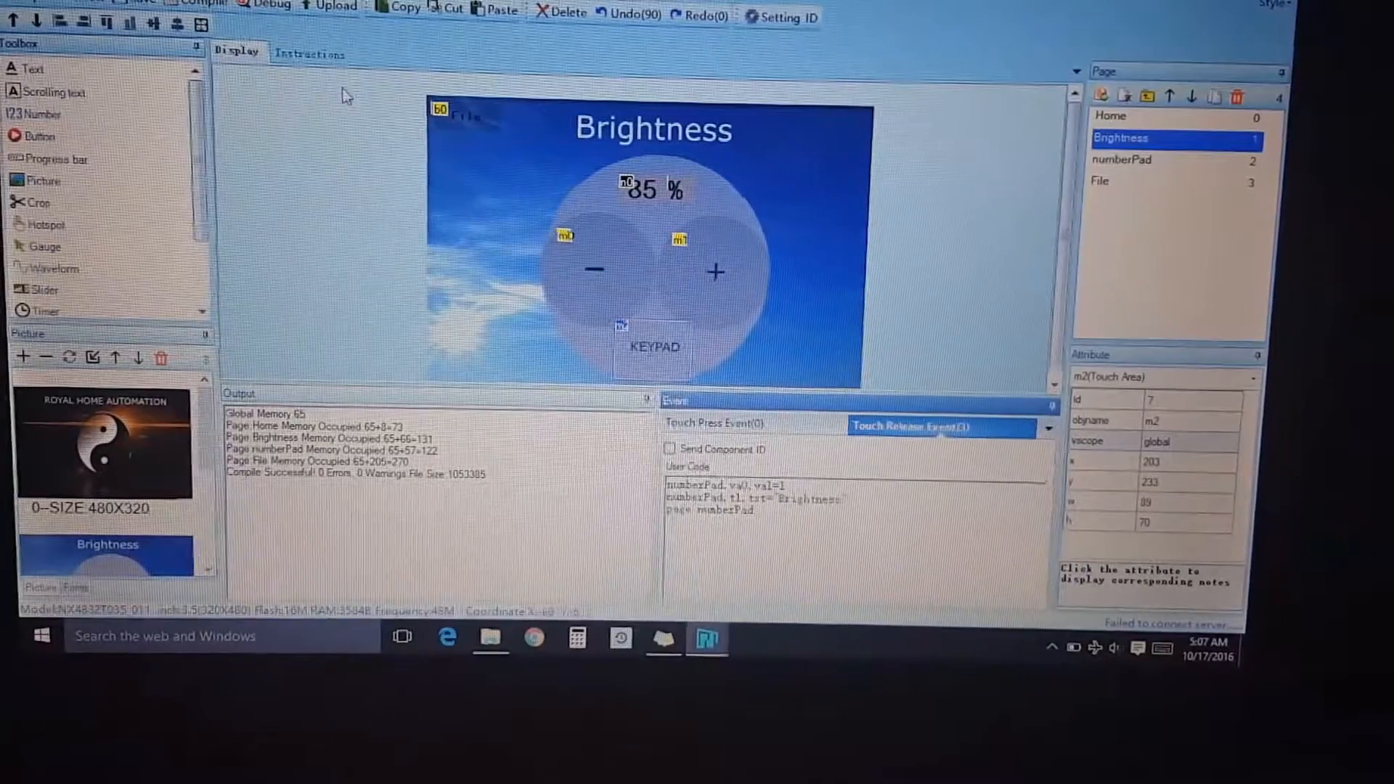
pyautogui.click(271, 5)
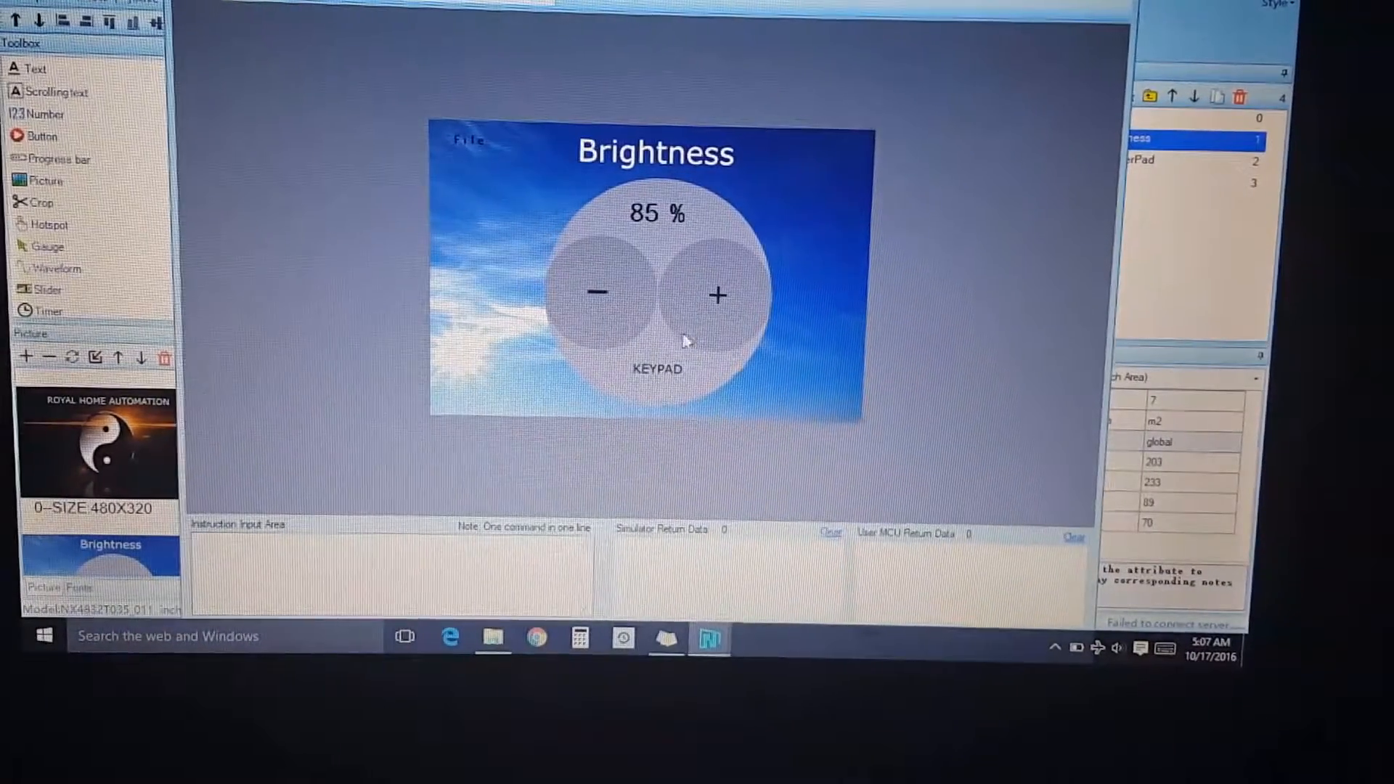
# In the simulator, raise brightness to 100% with plus, then lower it to 2% with minus
pyautogui.click(718, 294)
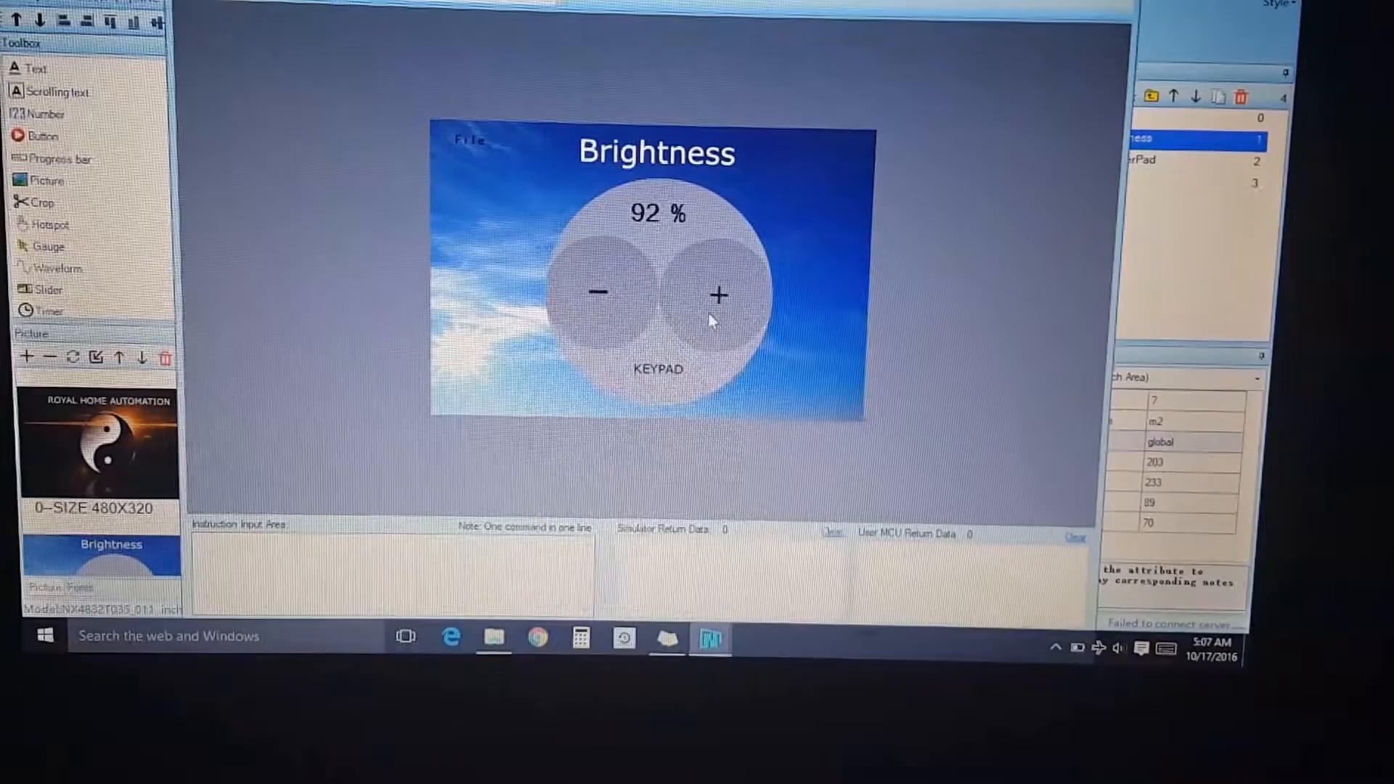
pyautogui.click(718, 294)
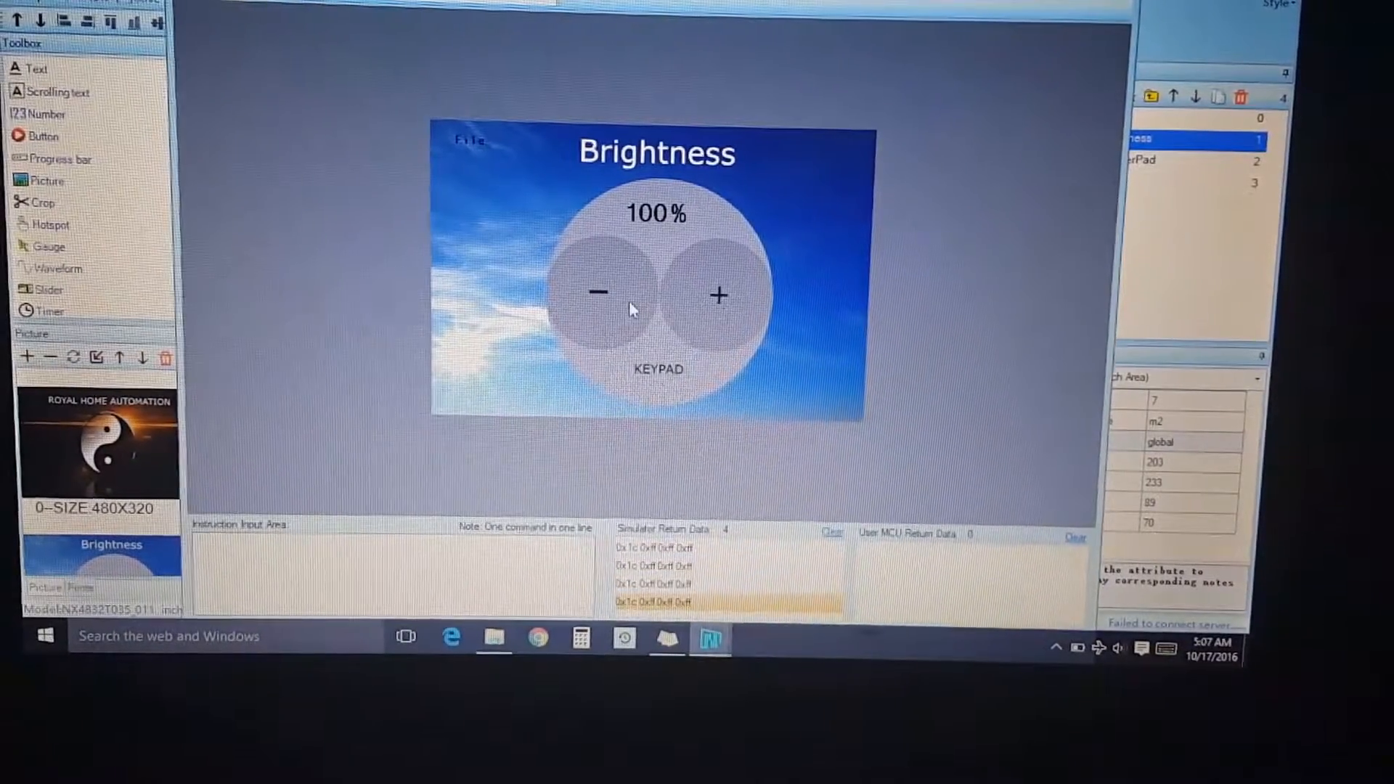
pyautogui.click(597, 294)
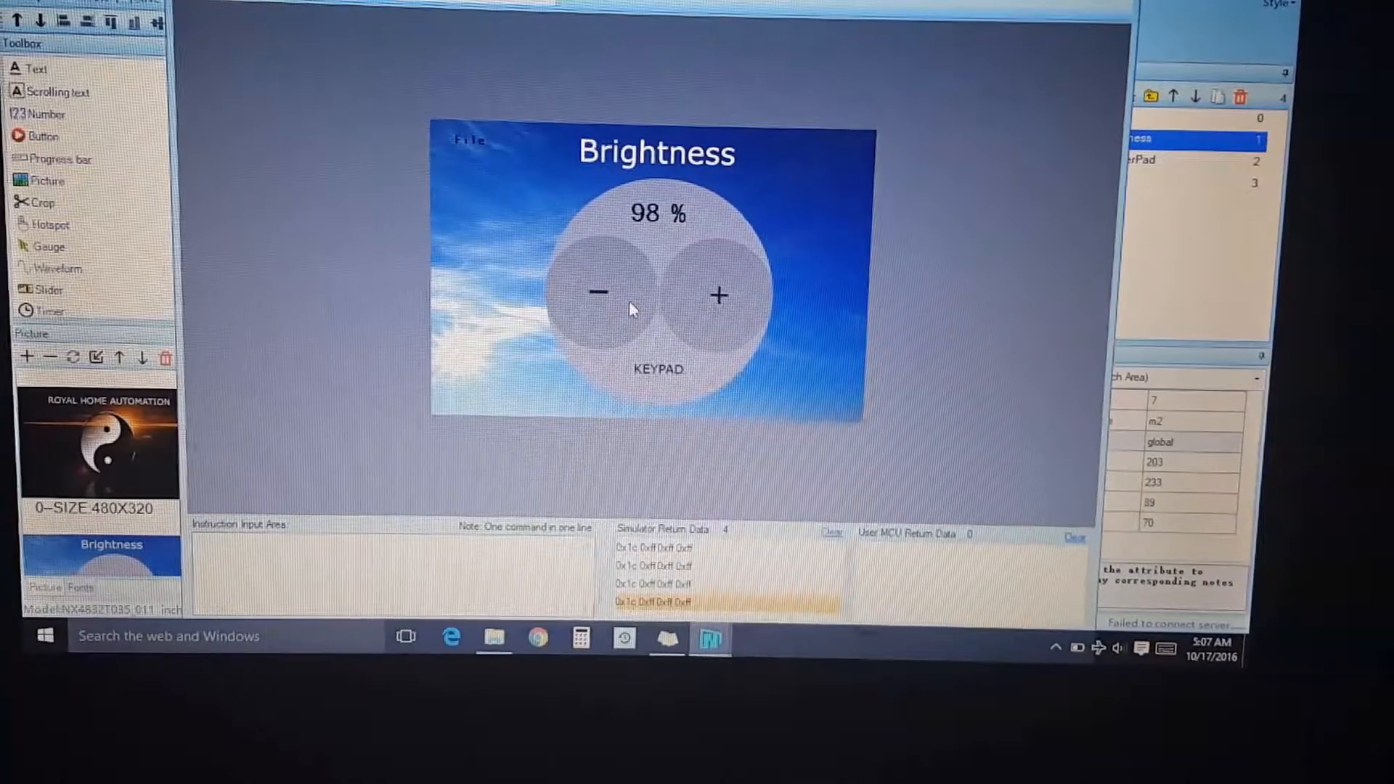
pyautogui.click(596, 294)
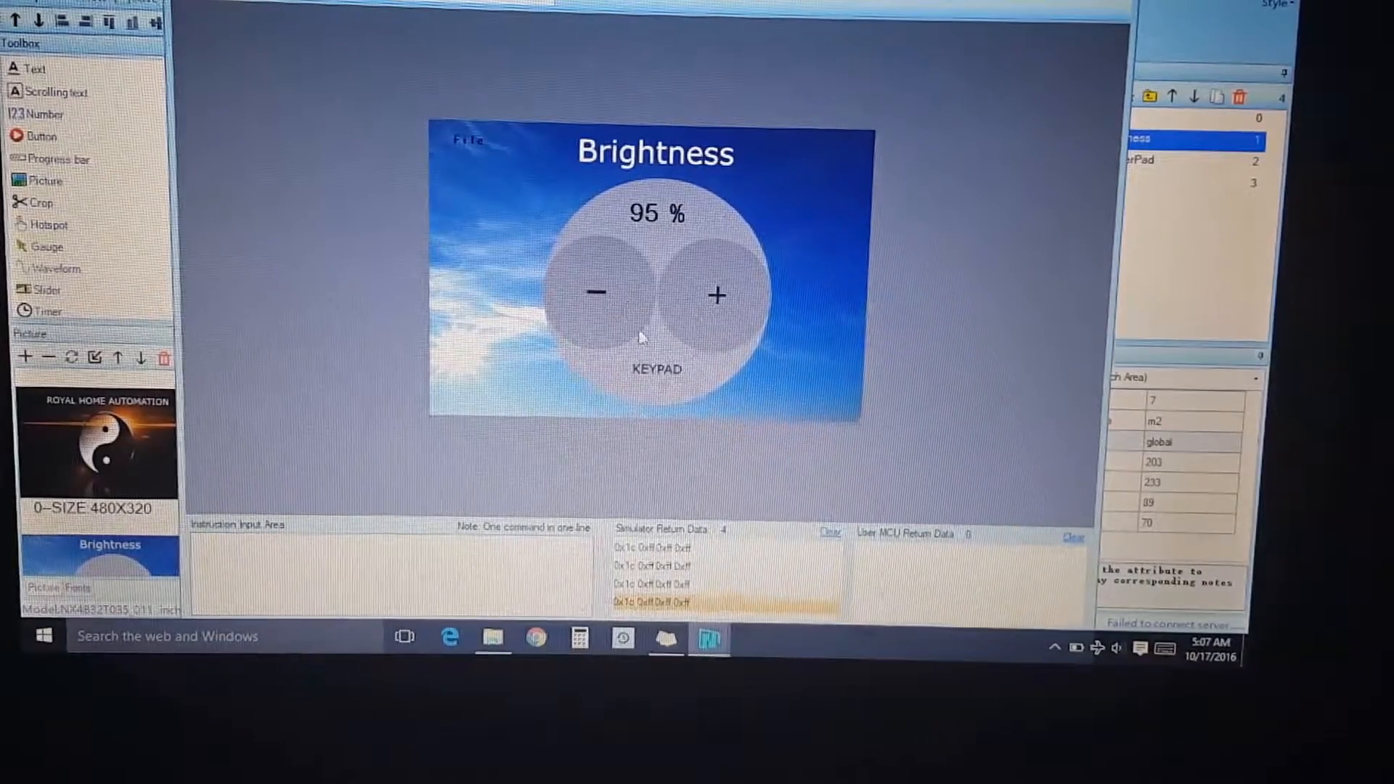
pyautogui.click(655, 368)
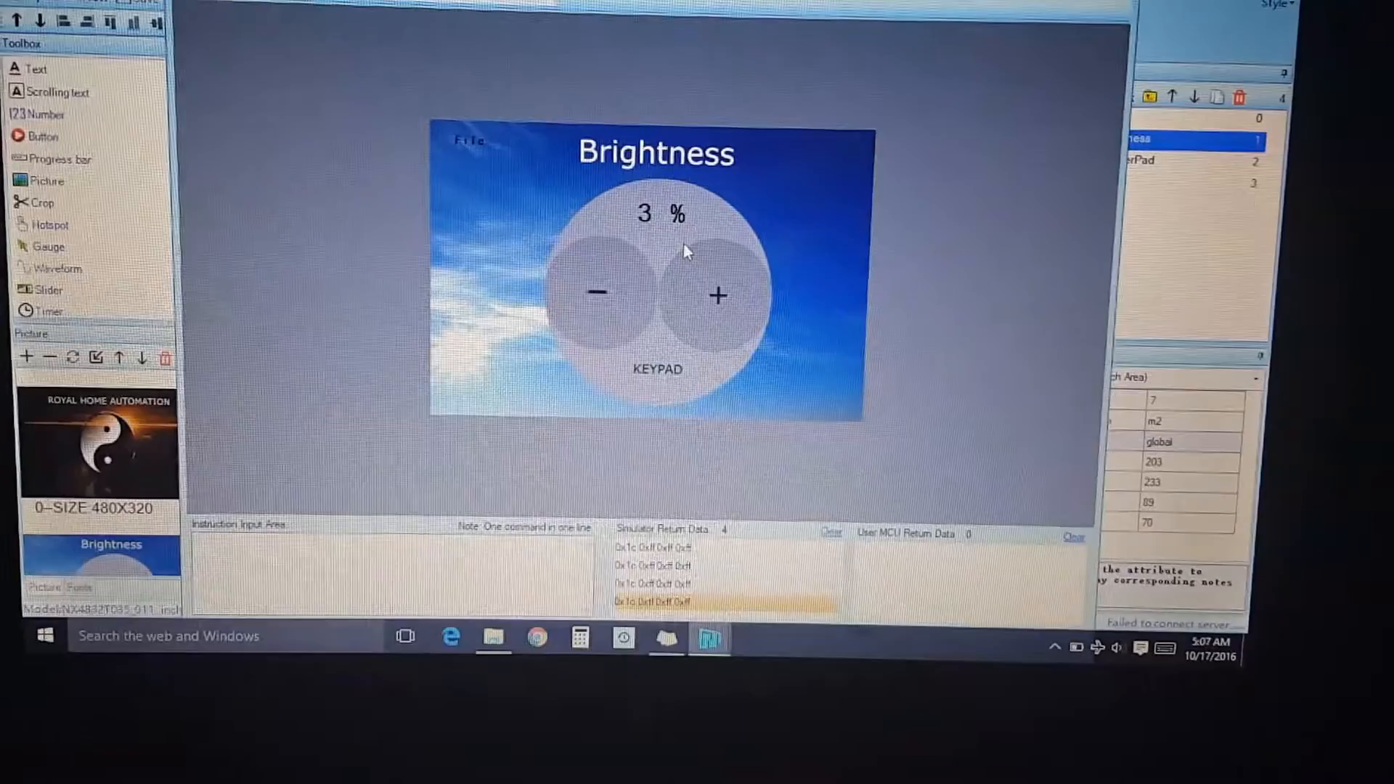
pyautogui.click(602, 294)
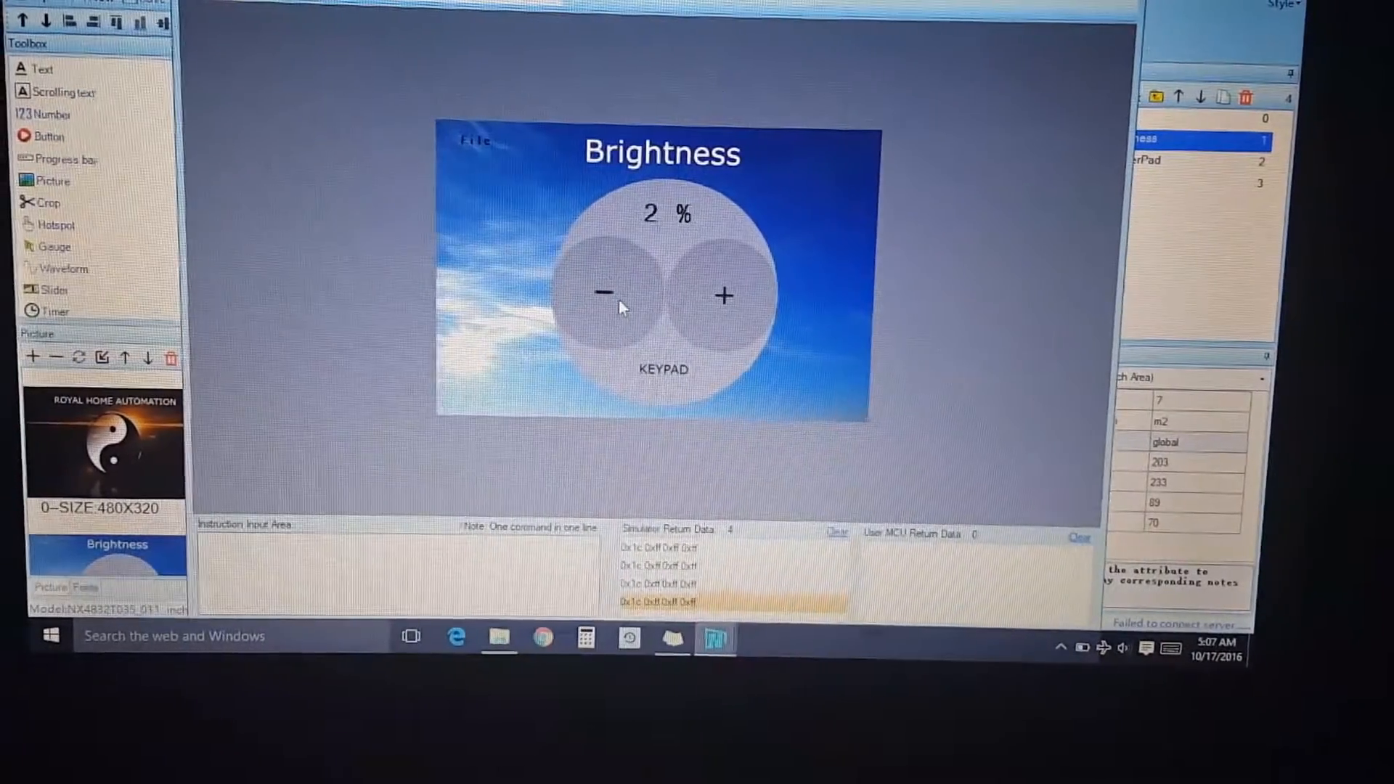
pyautogui.click(724, 296)
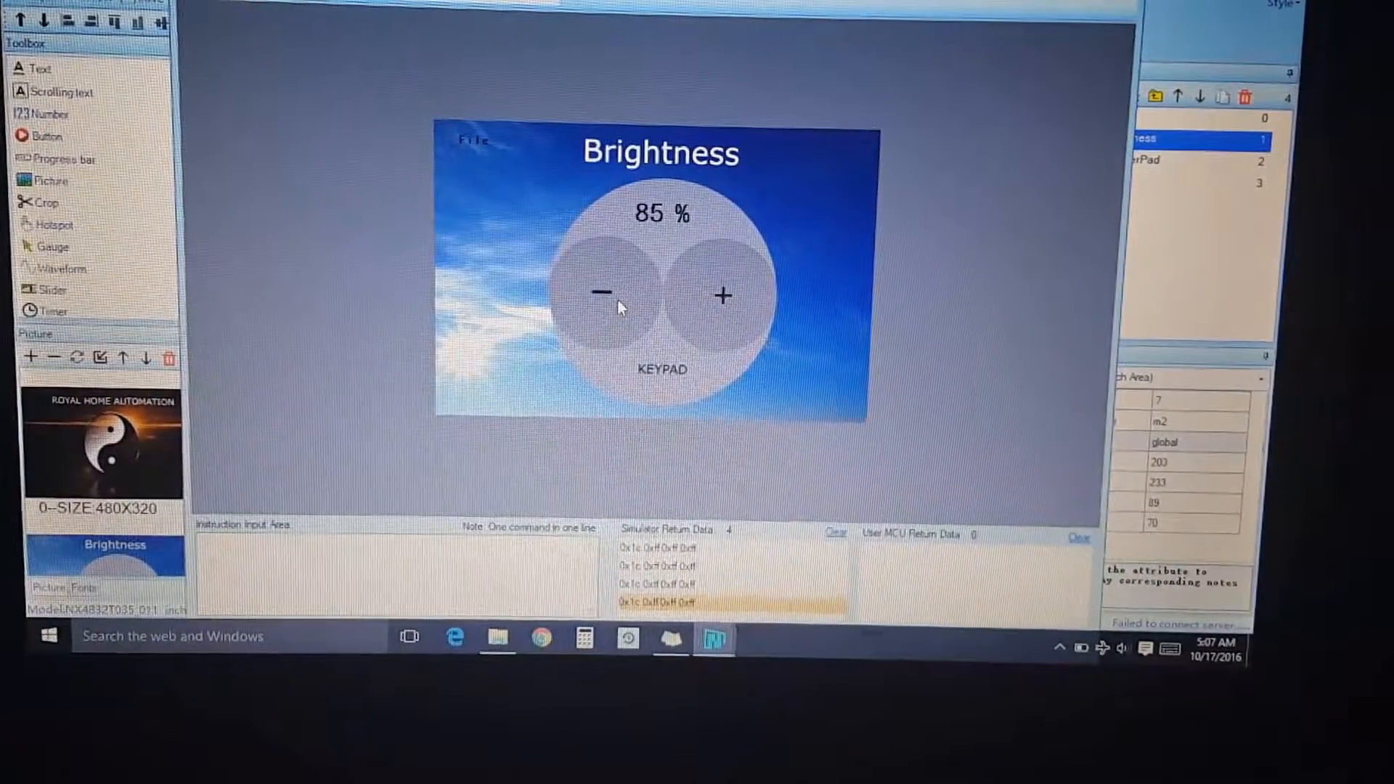